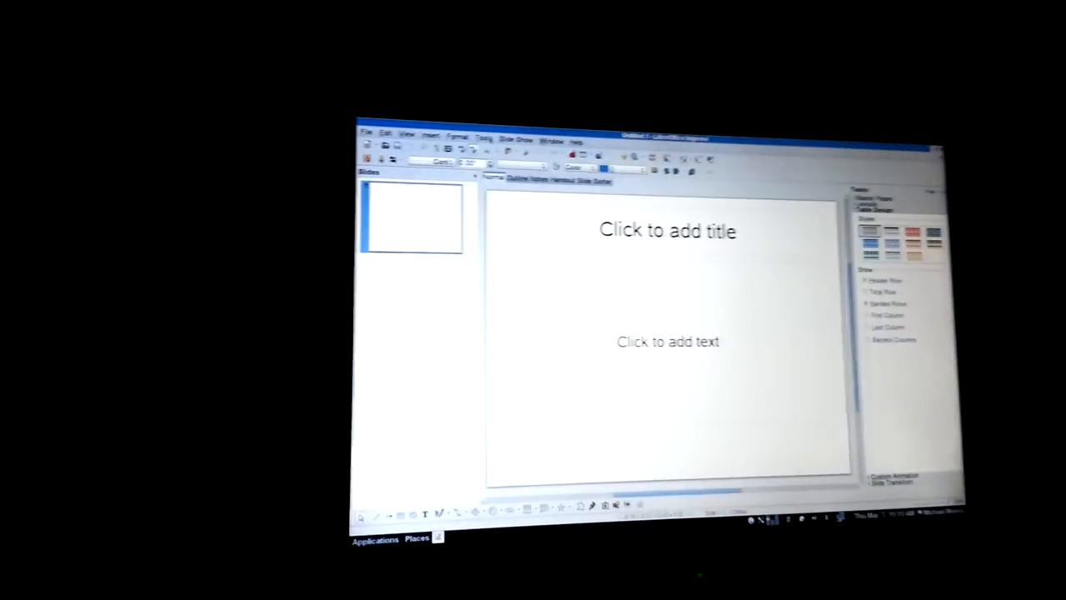
Turn on Enable remote control in Options > LibreOffice Impress > General and confirm.
left_click(481, 115)
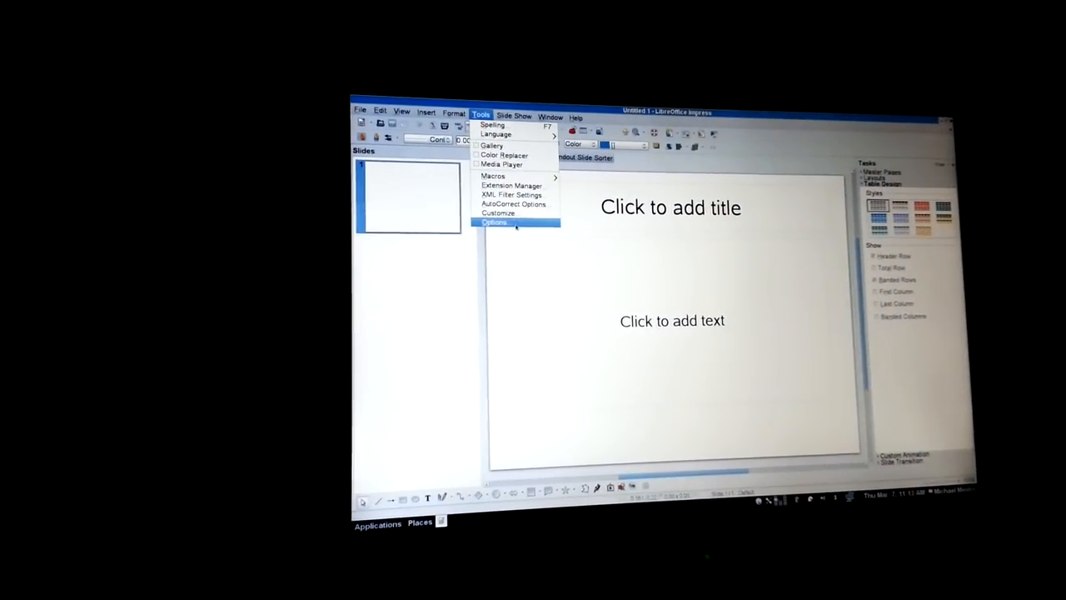
left_click(493, 223)
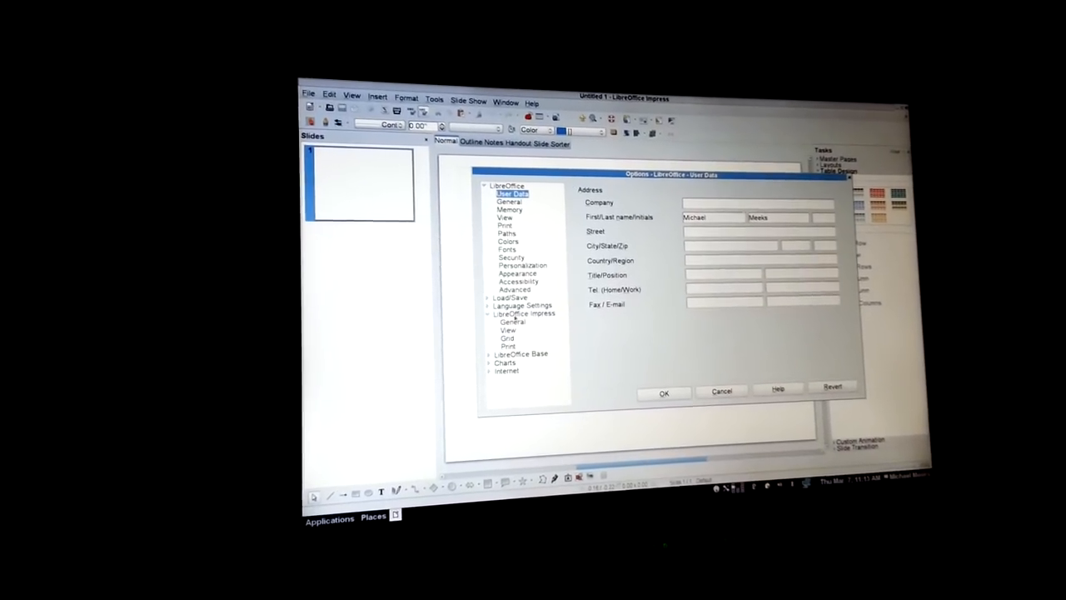
left_click(513, 323)
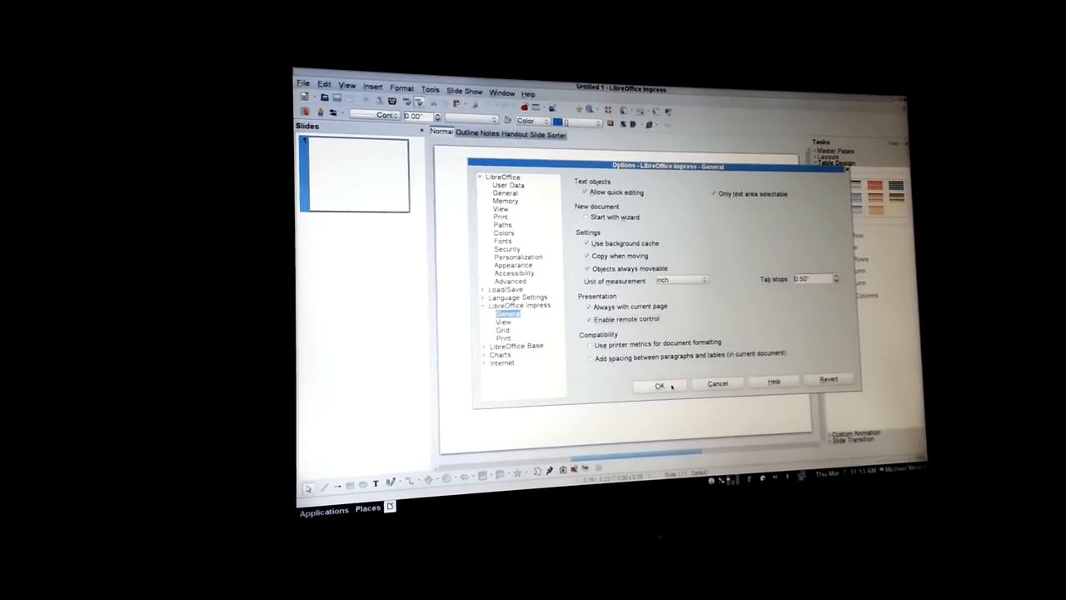
left_click(659, 385)
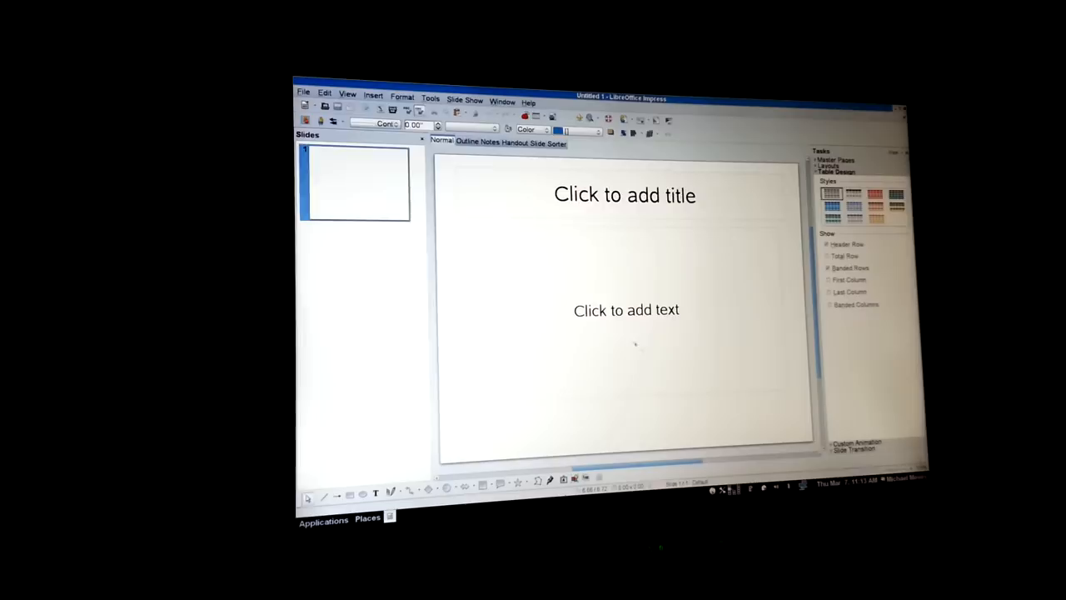
Quit LibreOffice via File > Exit LibreOffice.
left_click(304, 91)
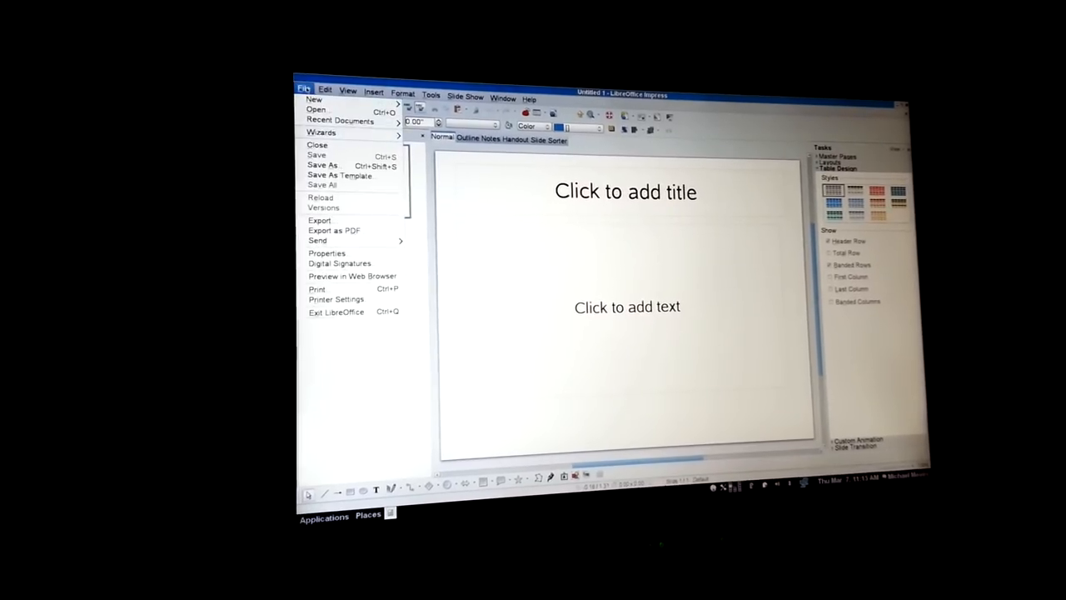
mouse_move(336, 312)
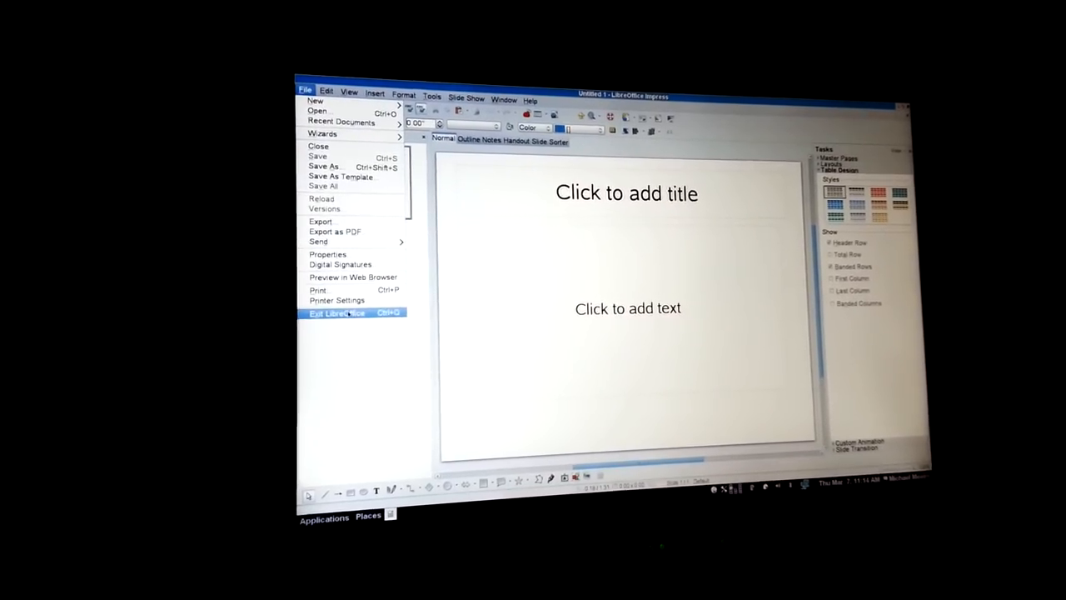
left_click(337, 312)
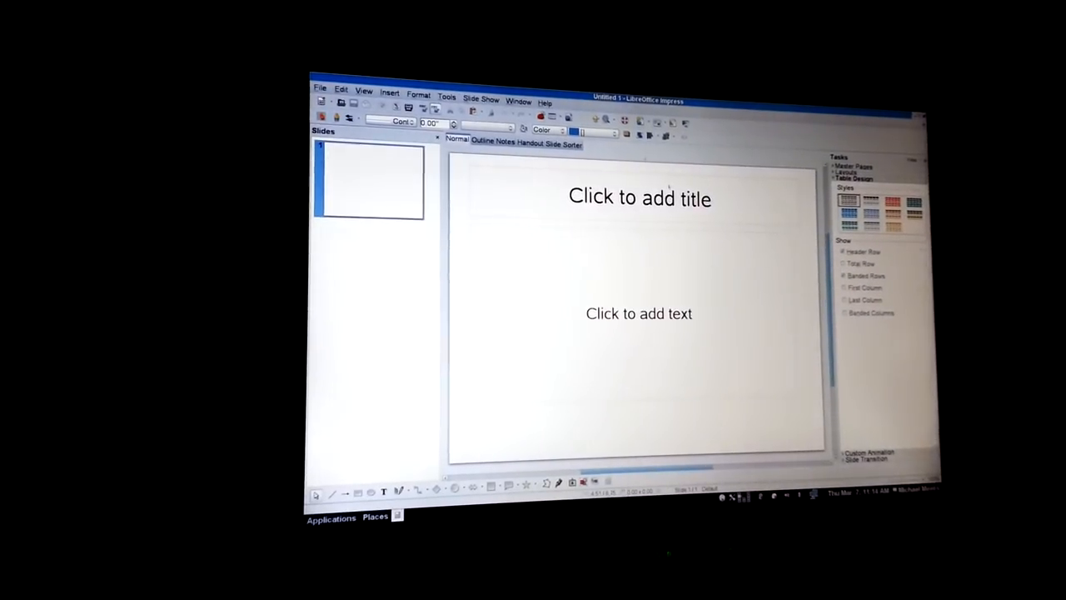
left_click(321, 90)
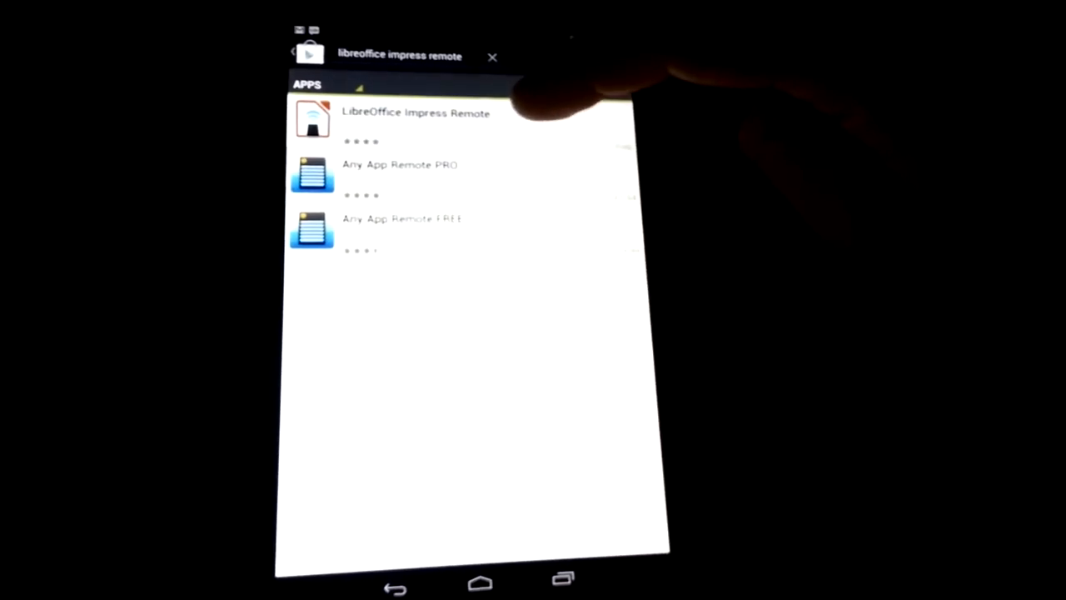
Install LibreOffice Impress Remote from its Play Store page, then return home.
left_click(416, 116)
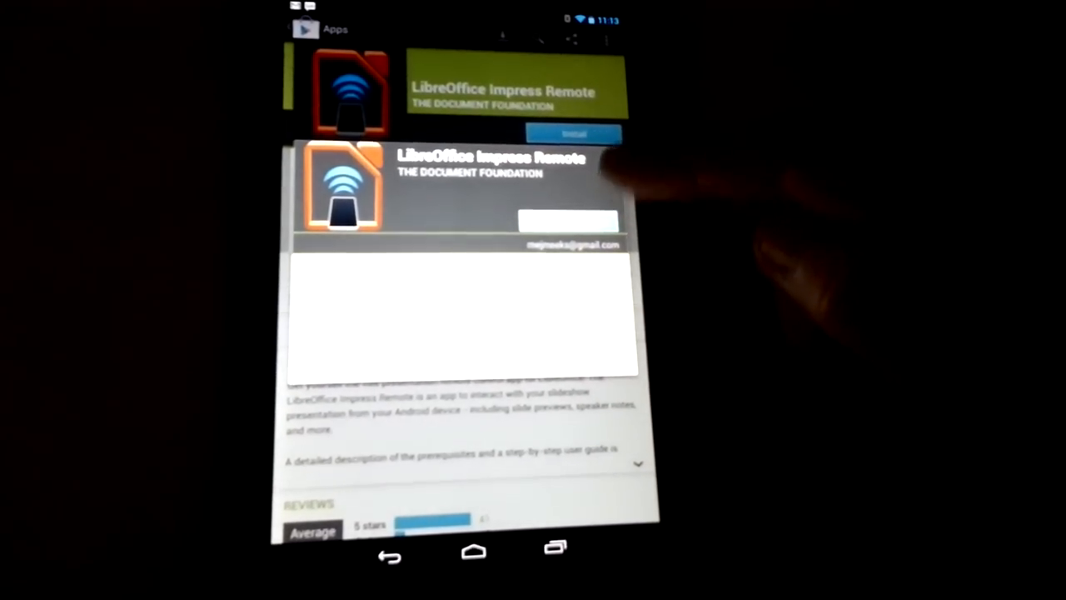
left_click(573, 134)
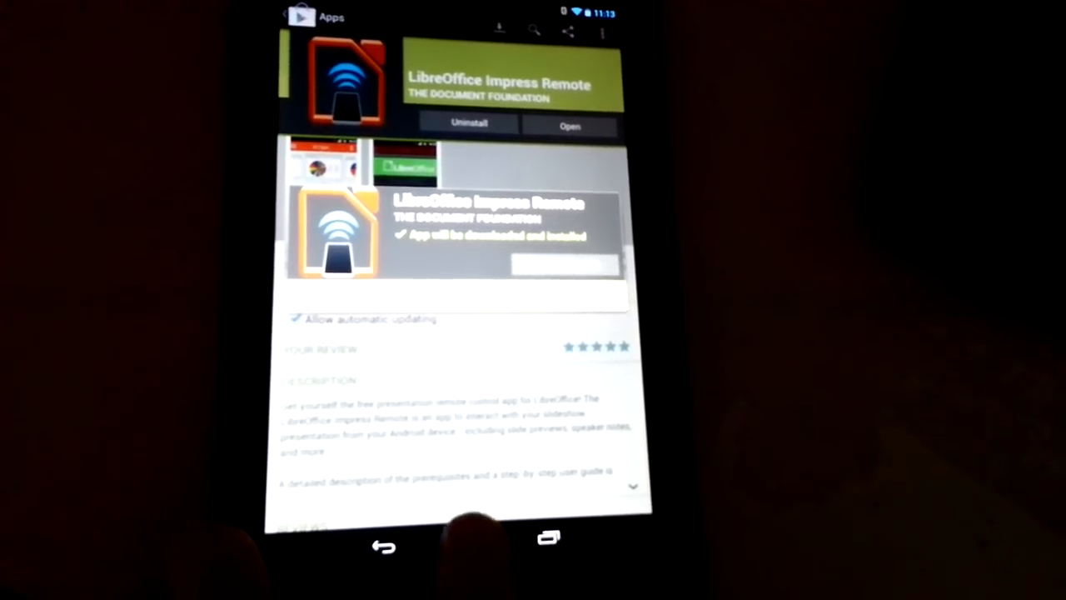
left_click(479, 536)
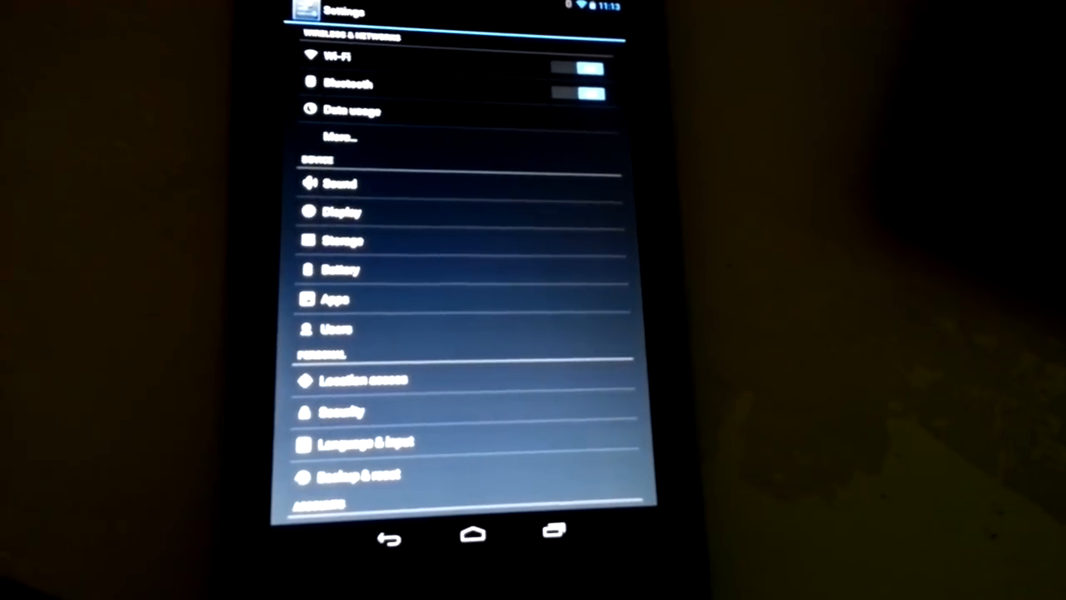
Open the tablet's Bluetooth settings.
left_click(346, 83)
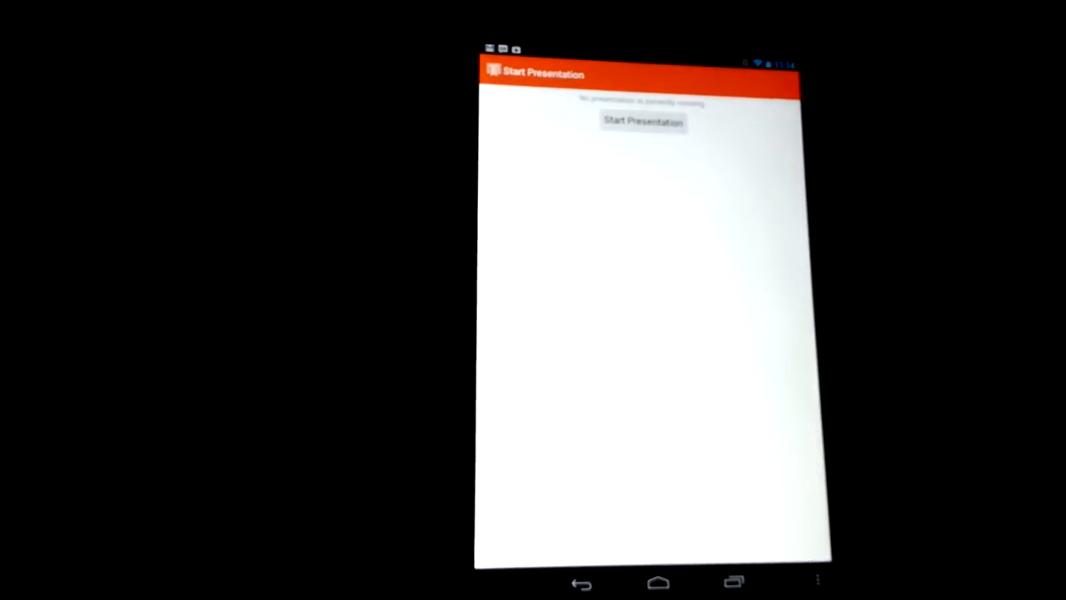
Start the presentation from the Impress Remote app.
left_click(642, 121)
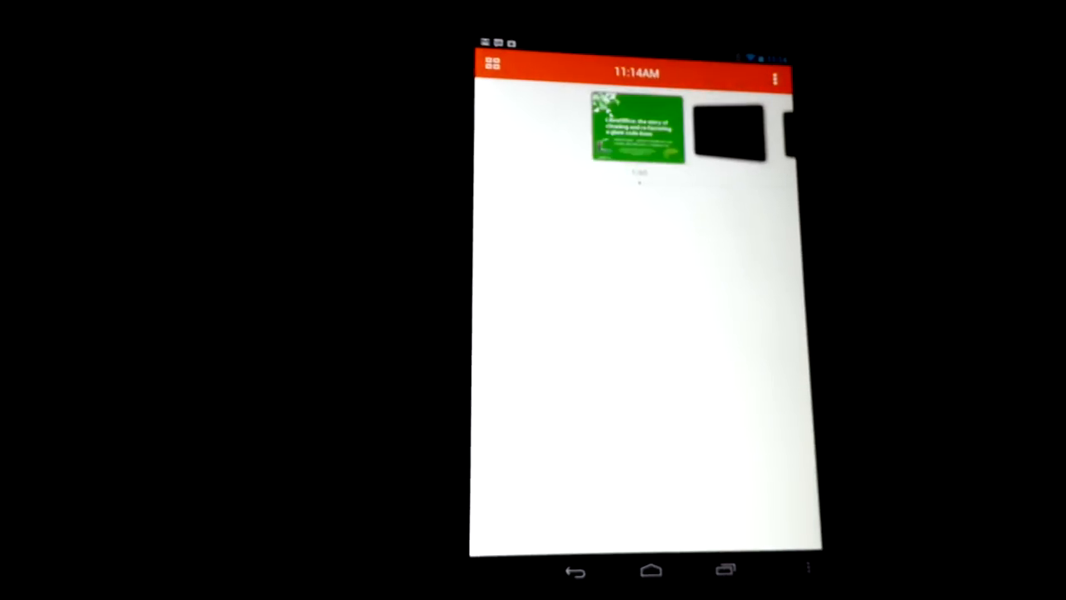